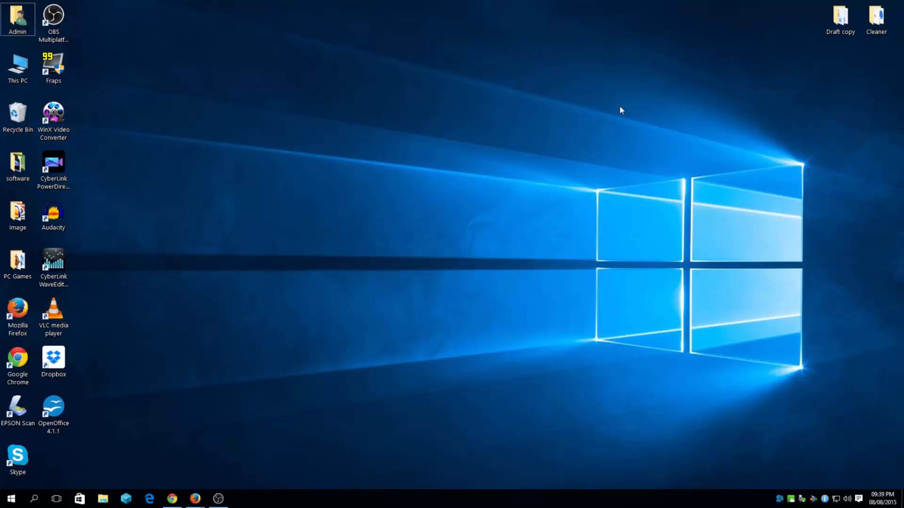
{"action": "mouse_move", "coordinate": [326, 344]}
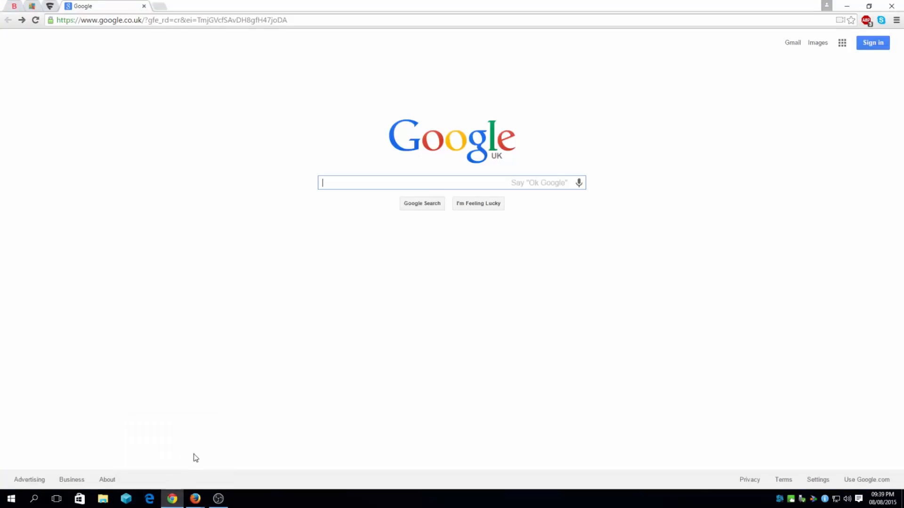
Search Google for 'download foxit'
{"action": "left_click", "coordinate": [579, 182]}
{"action": "type", "text": "download foxit"}
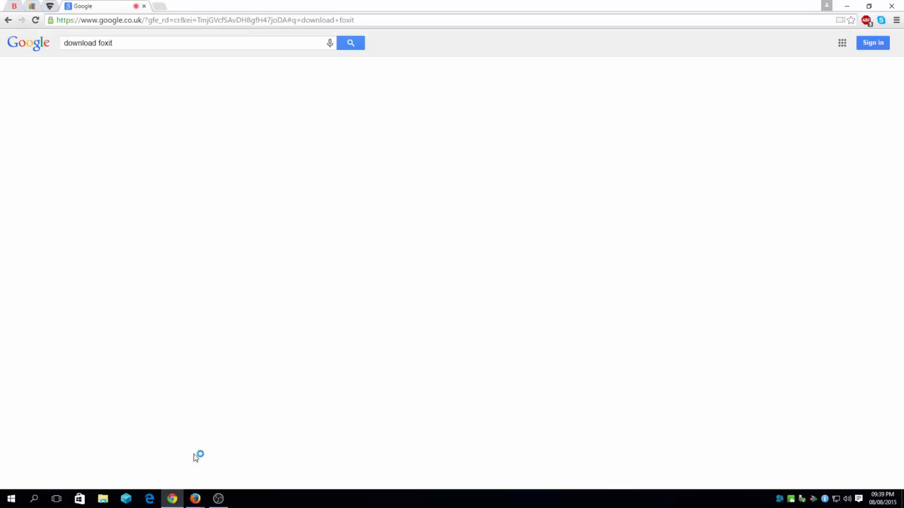
{"action": "left_click", "coordinate": [350, 43]}
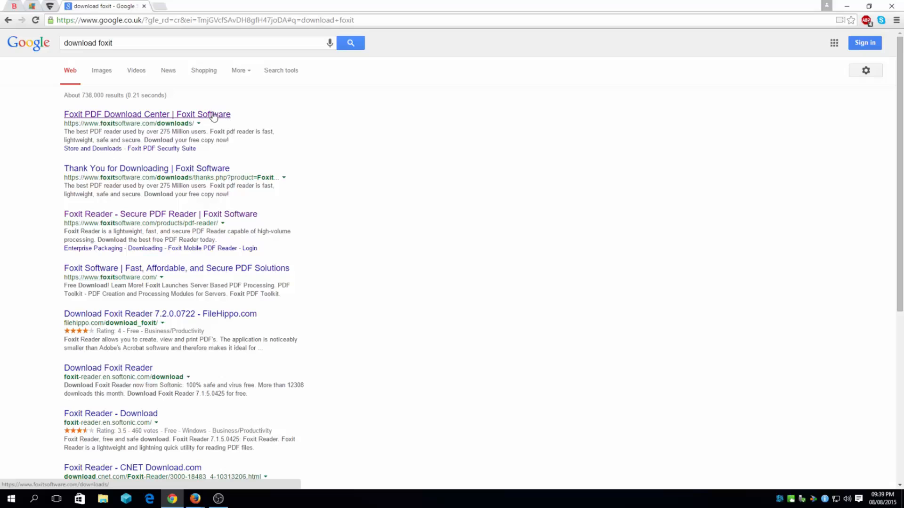
Download the 42MB English Foxit Reader 7.2.0.0722 installer from Foxit's download center
{"action": "left_click", "coordinate": [147, 114]}
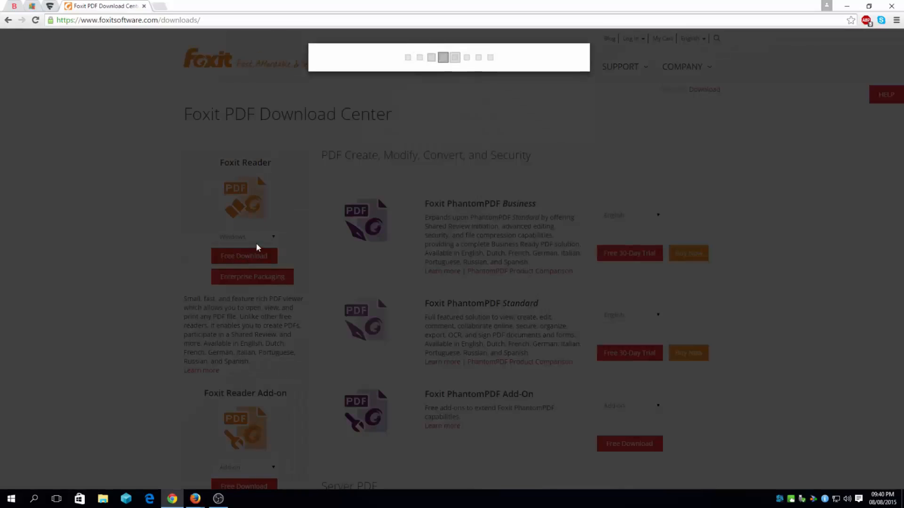
{"action": "left_click", "coordinate": [244, 255]}
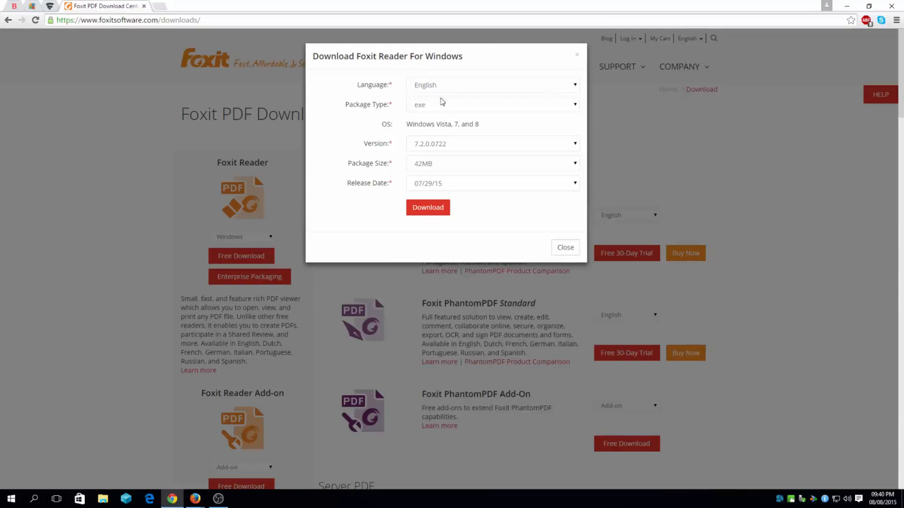
{"action": "left_click", "coordinate": [491, 163]}
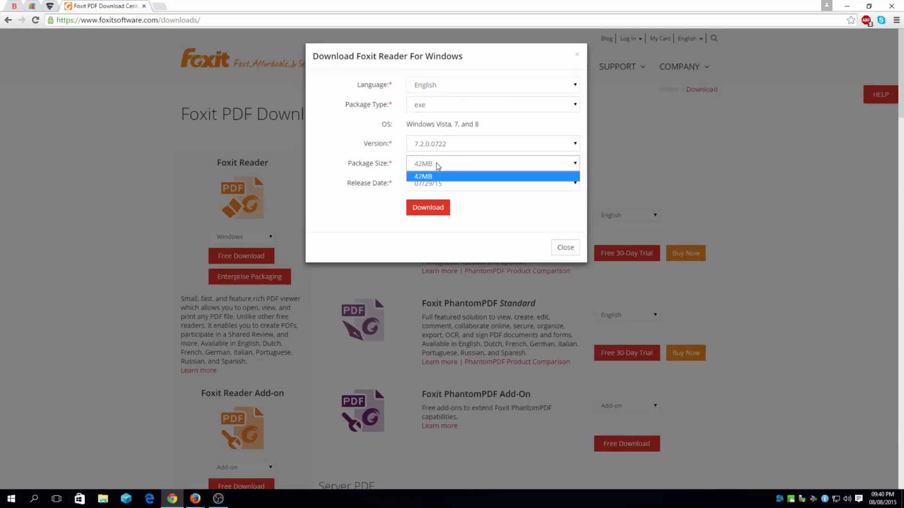
{"action": "left_click", "coordinate": [424, 176]}
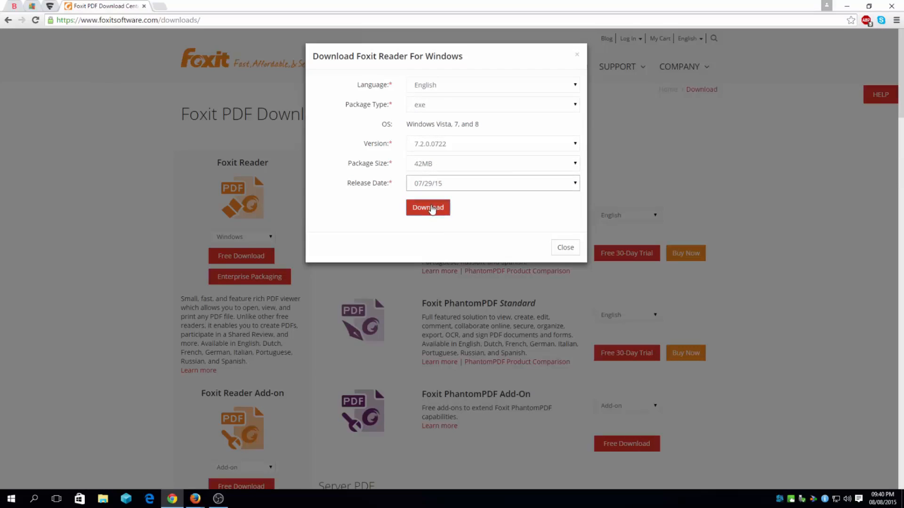
{"action": "left_click", "coordinate": [428, 208]}
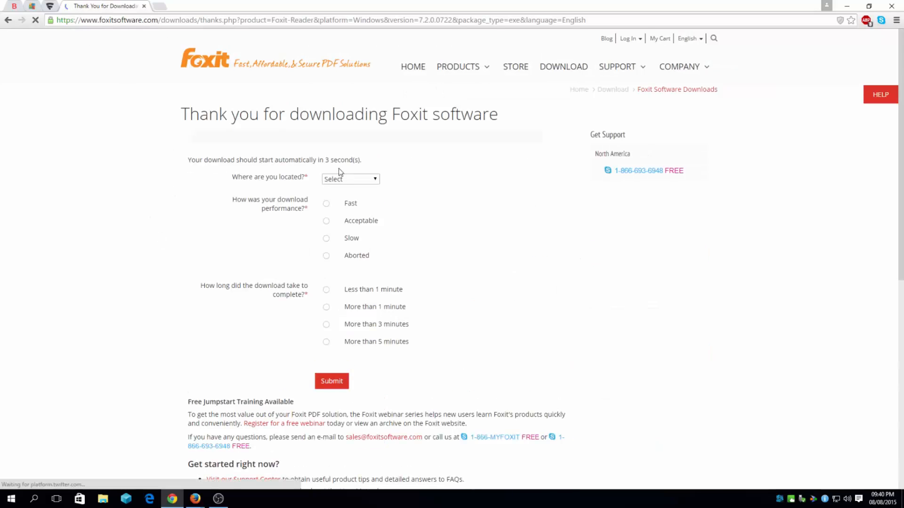
Submit the download survey answering Europe, Fast and Less than 1 minute, then dismiss the alert
{"action": "left_click", "coordinate": [350, 179]}
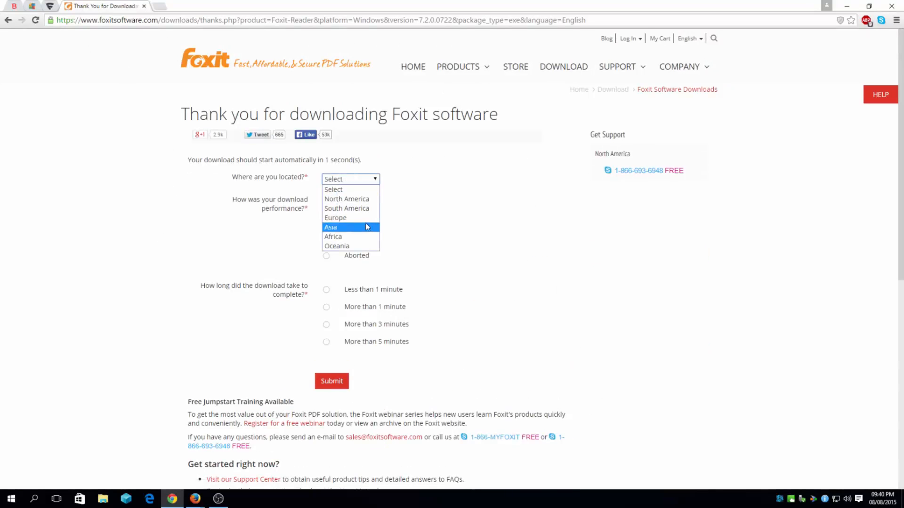
{"action": "left_click", "coordinate": [334, 217]}
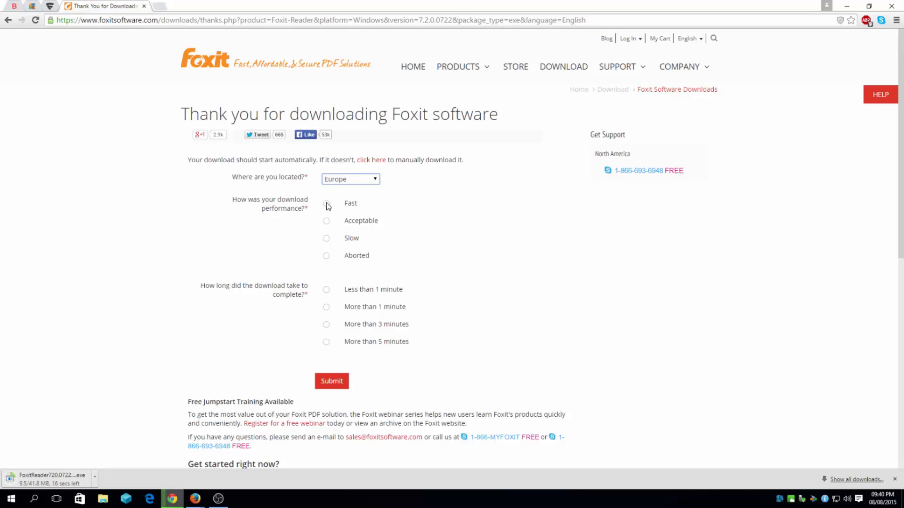
{"action": "left_click", "coordinate": [326, 203]}
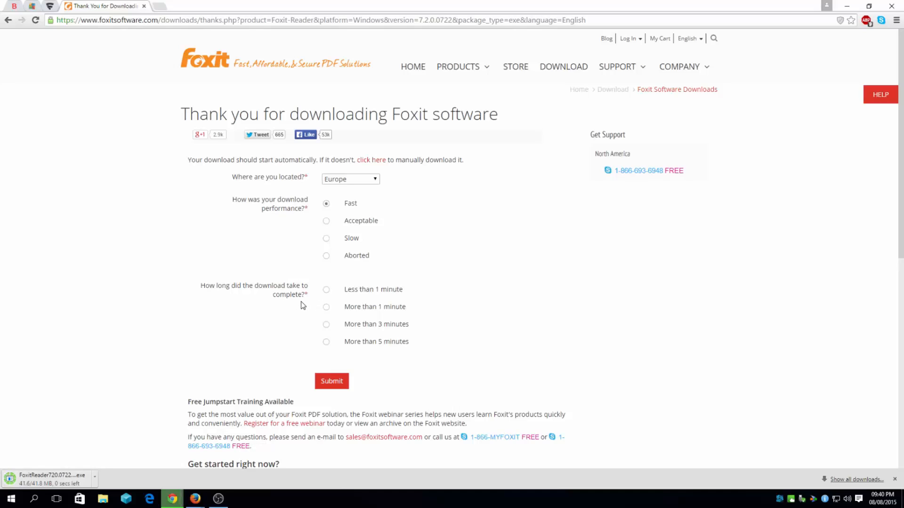
{"action": "left_click", "coordinate": [326, 290]}
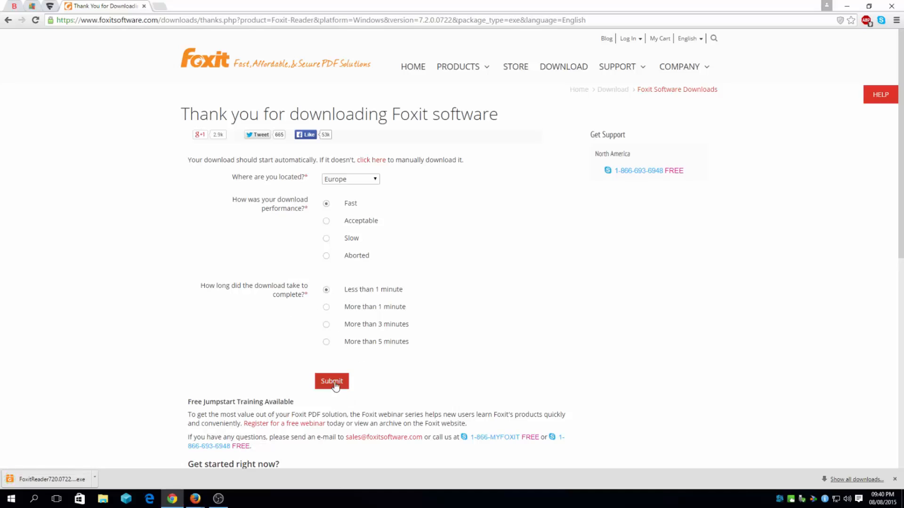
{"action": "left_click", "coordinate": [331, 381]}
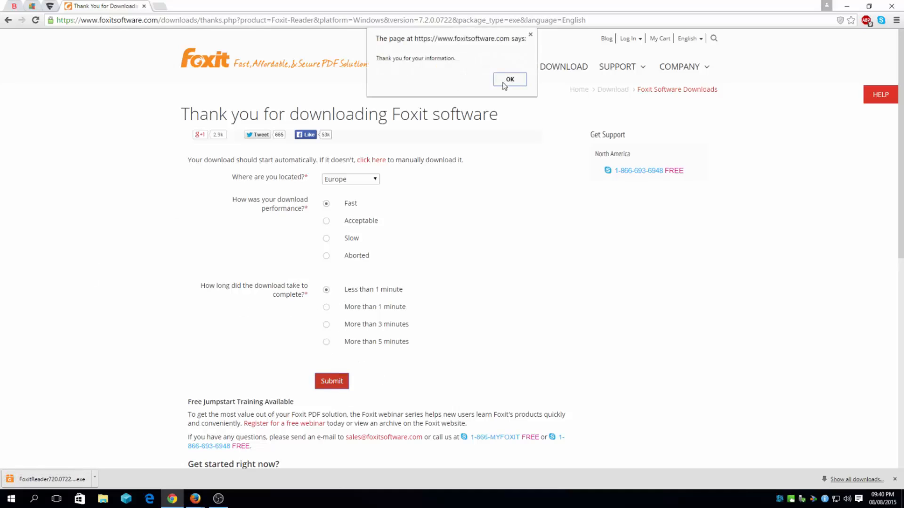
{"action": "left_click", "coordinate": [509, 79]}
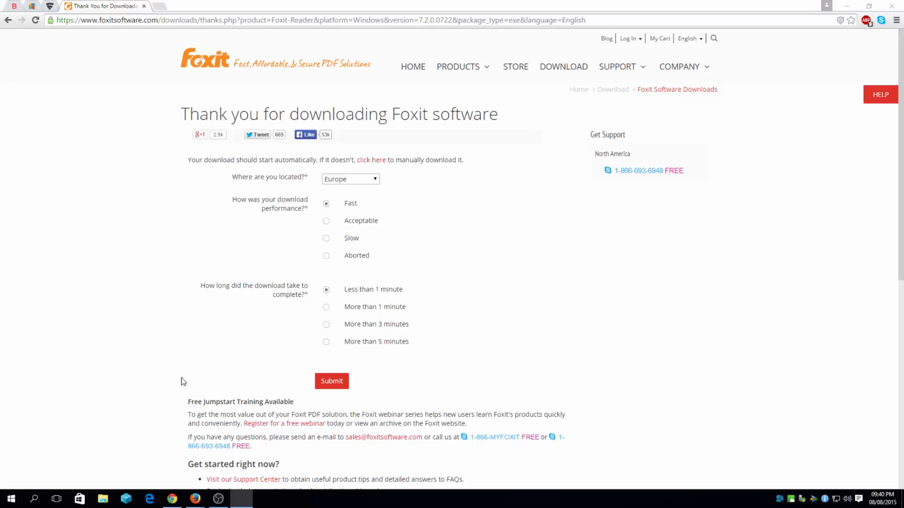
Run the Foxit installer, choose Repair, and advance to Ready to Install
{"action": "left_click", "coordinate": [242, 499]}
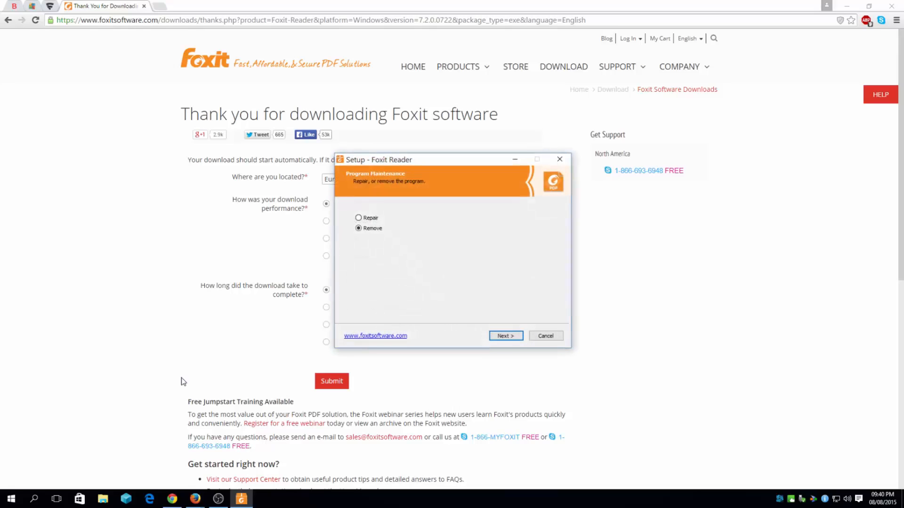
{"action": "left_click", "coordinate": [359, 218]}
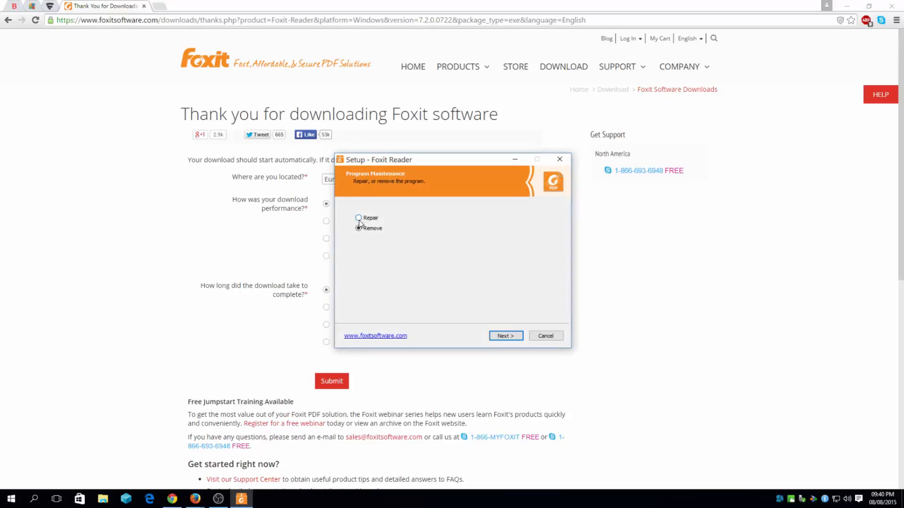
{"action": "left_click", "coordinate": [359, 218]}
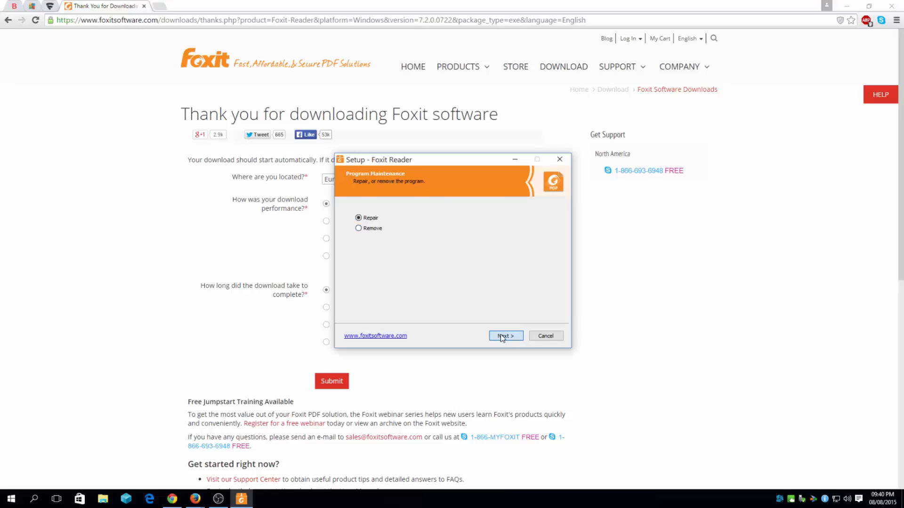
{"action": "left_click", "coordinate": [504, 336]}
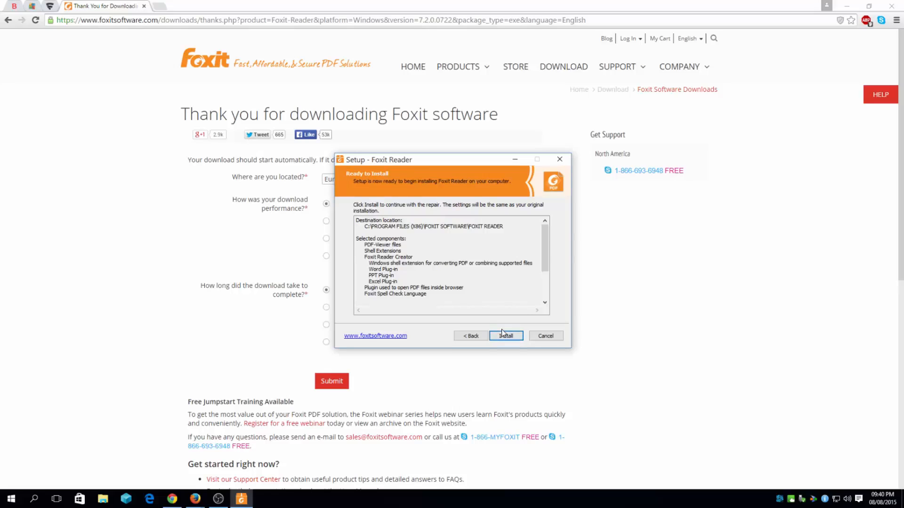
{"action": "mouse_move", "coordinate": [508, 294]}
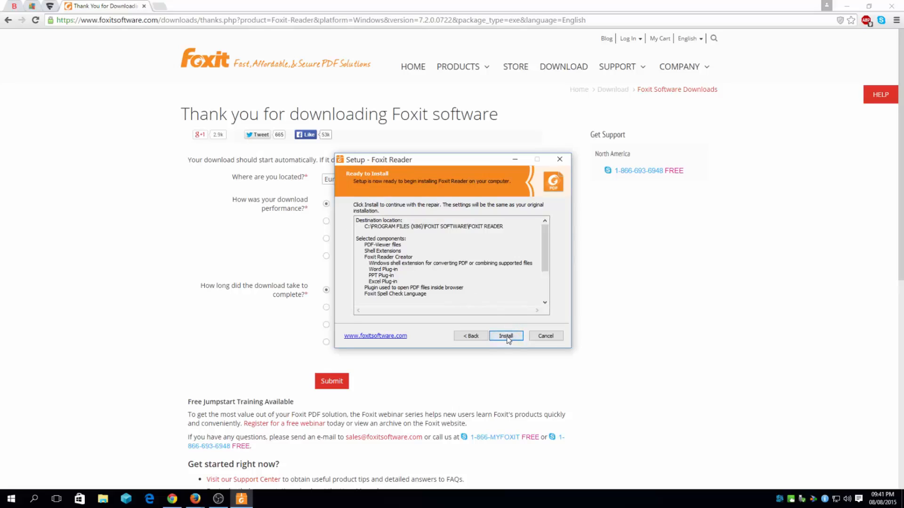
Install the repair and untick Launch Foxit Reader on the final page
{"action": "left_click", "coordinate": [506, 336]}
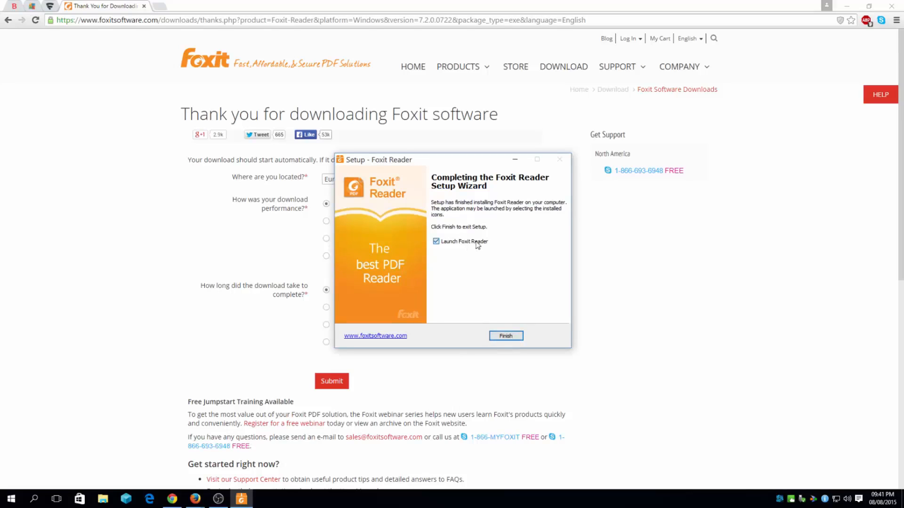
{"action": "left_click", "coordinate": [436, 241]}
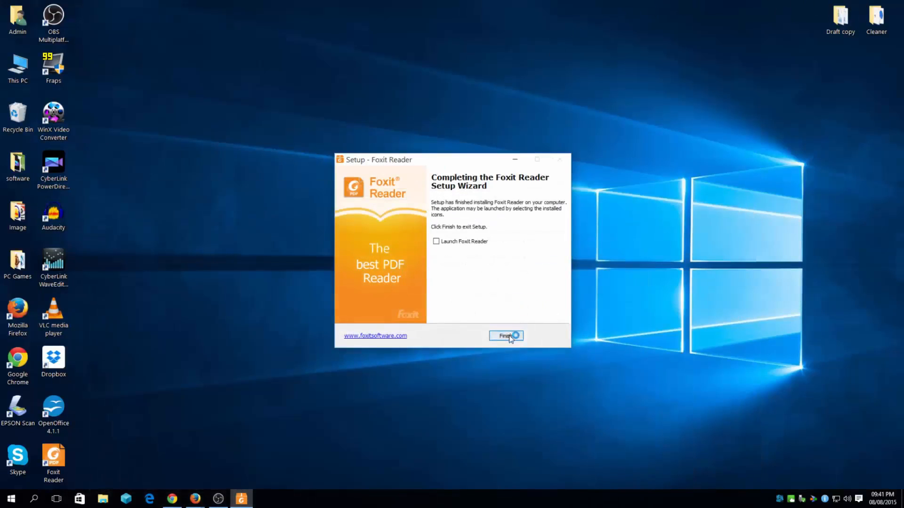
Finish setup, maximize Foxit Reader, and show the FILE tab's recent documents
{"action": "left_click", "coordinate": [507, 337]}
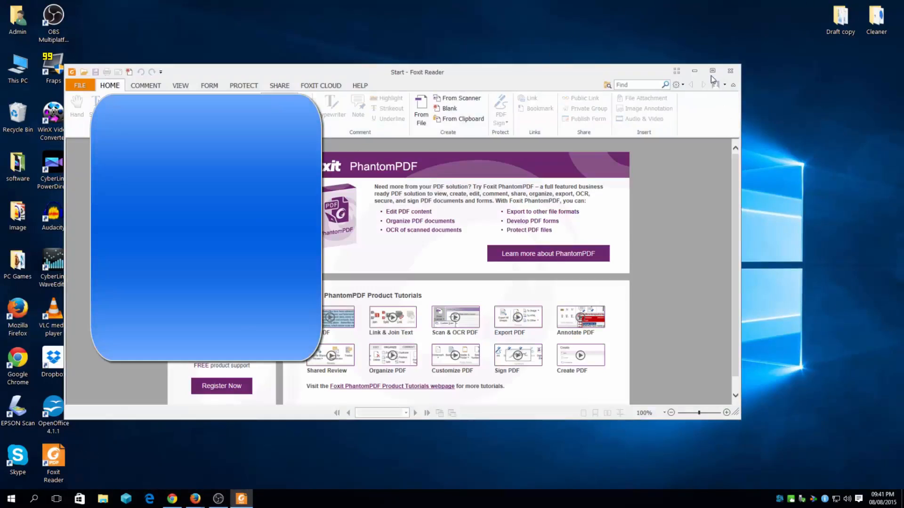
{"action": "left_click", "coordinate": [712, 71]}
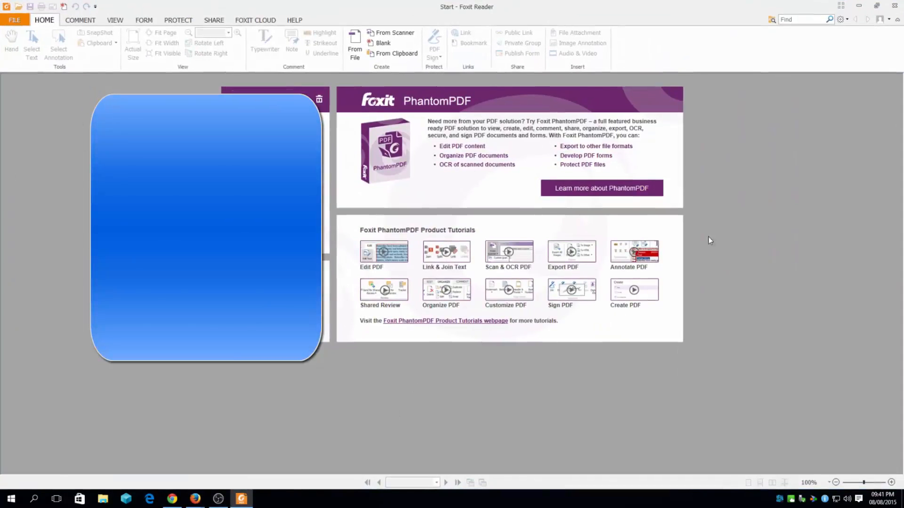
{"action": "left_click", "coordinate": [14, 20]}
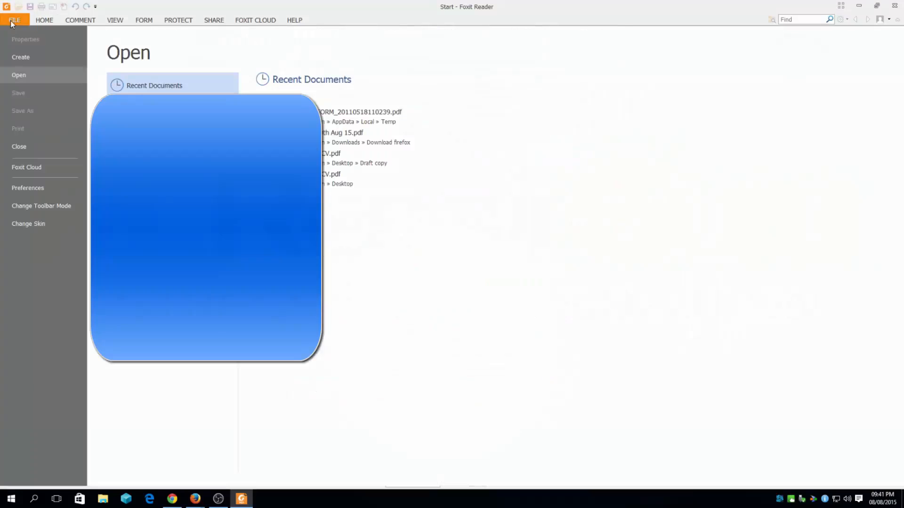